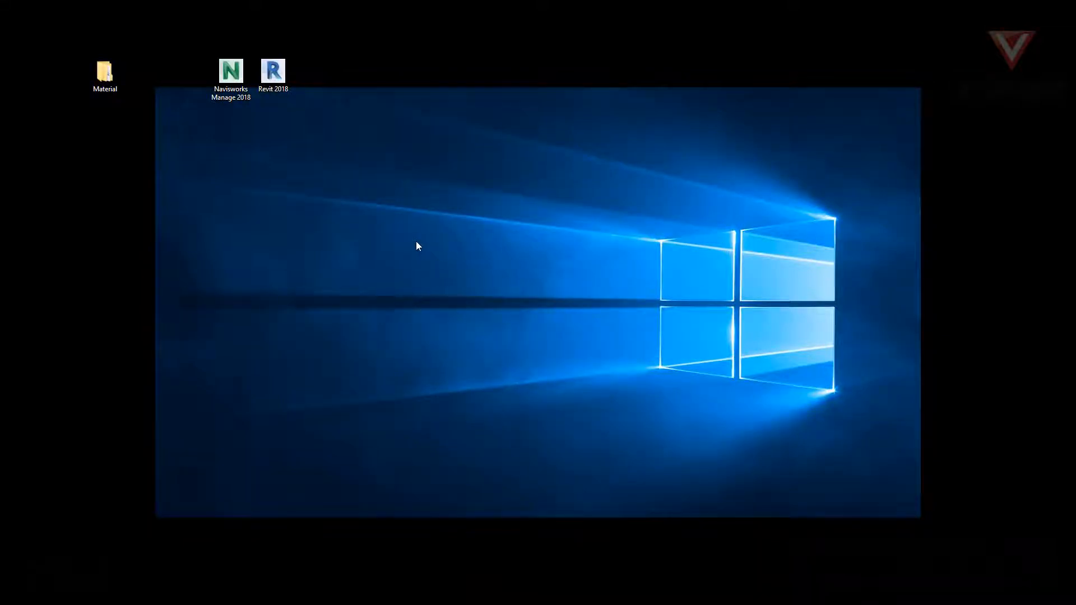
# - Launch Navisworks Manage 2018 from the desktop shortcut and bring up the Open dialog
pyautogui.click(231, 72)
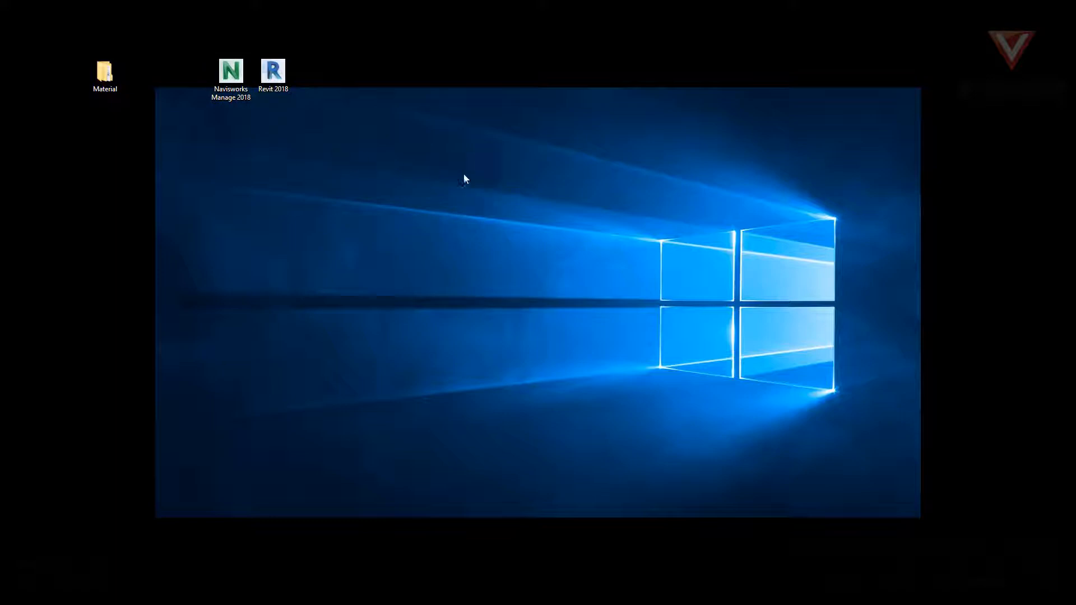
pyautogui.moveTo(570, 226)
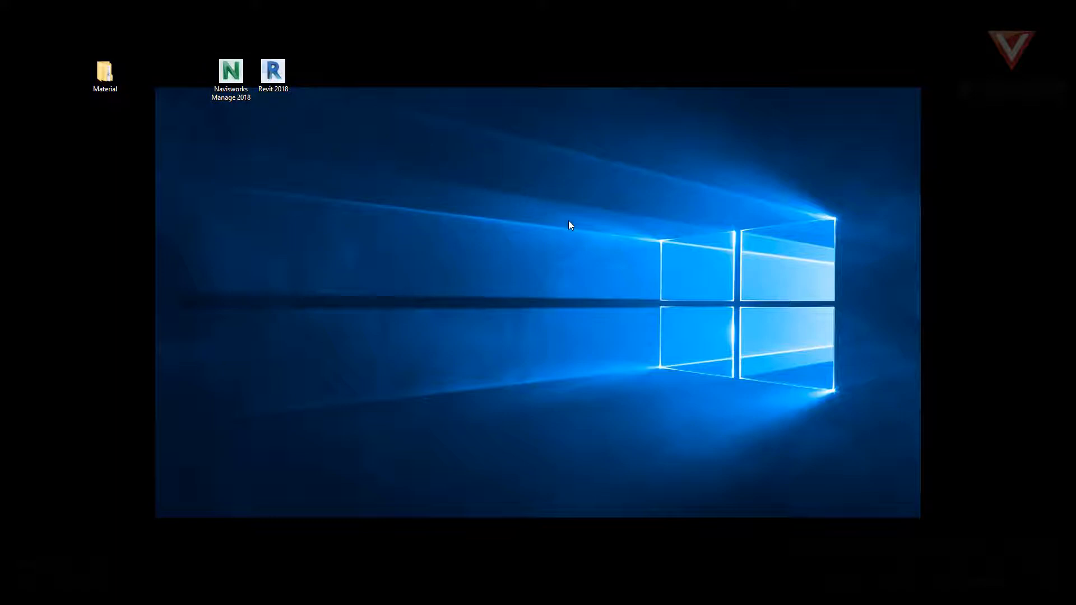
pyautogui.moveTo(573, 229)
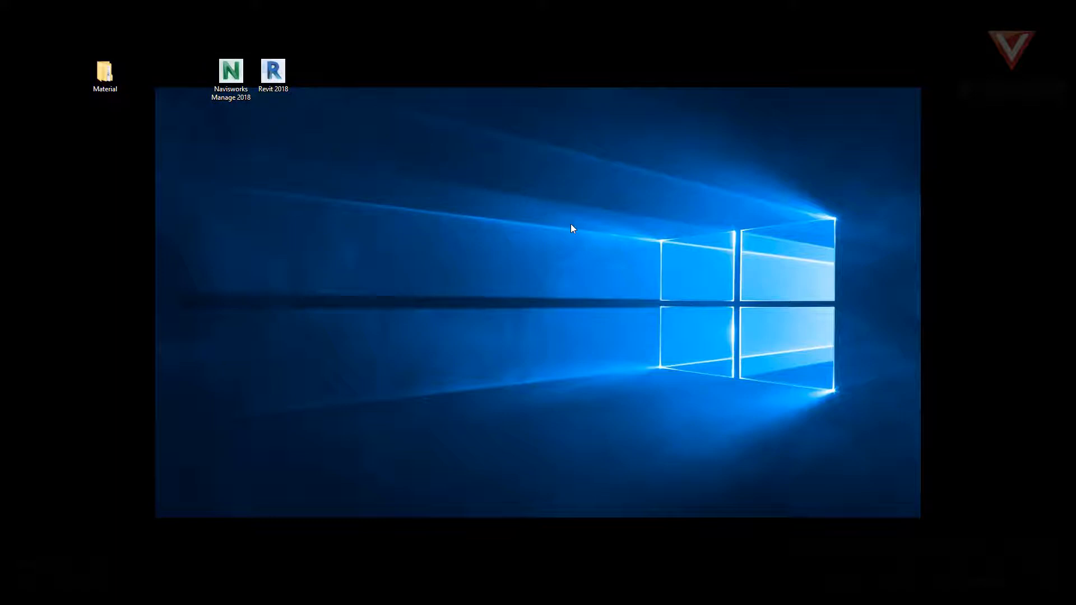
pyautogui.moveTo(574, 232)
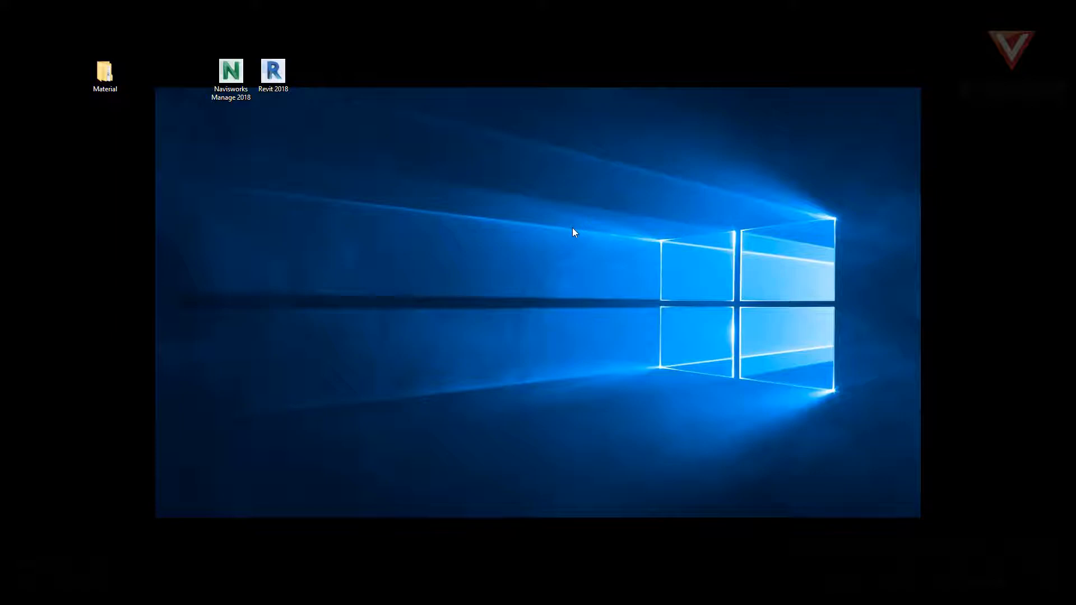
pyautogui.doubleClick(231, 71)
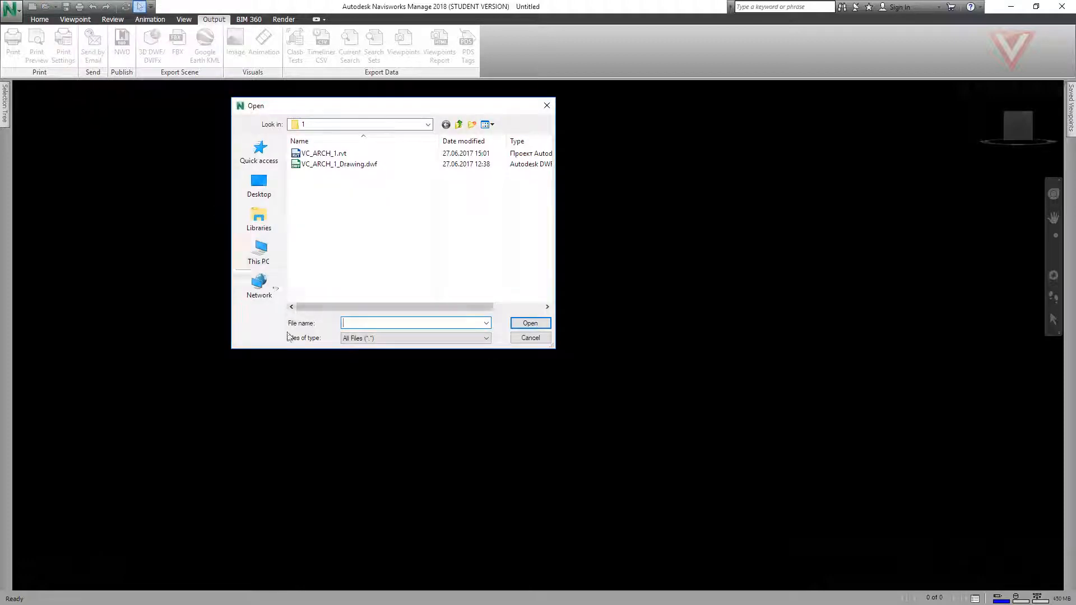
pyautogui.click(485, 337)
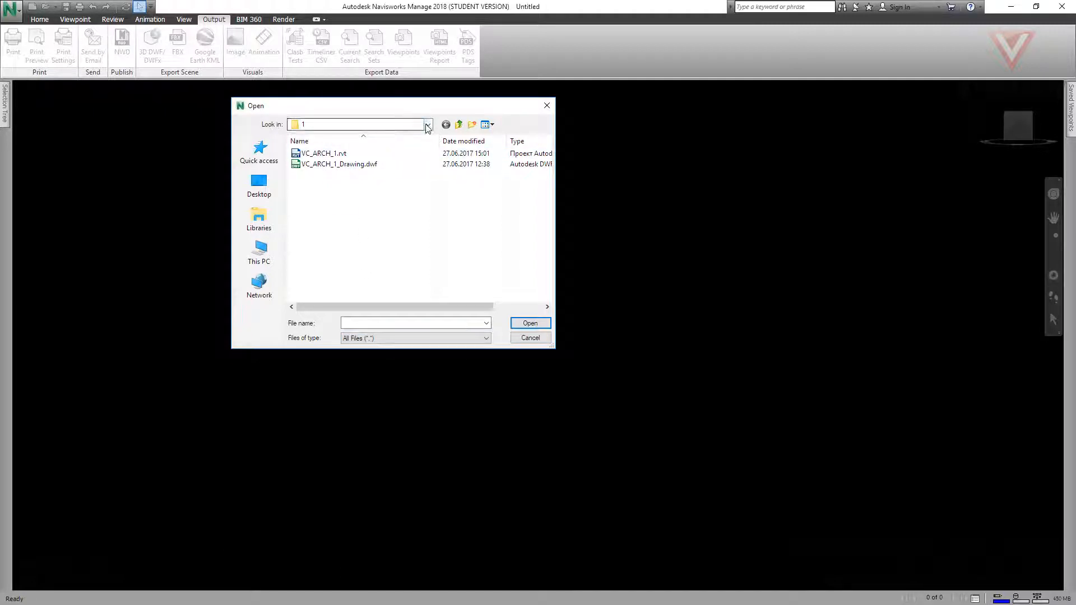
# - Browse to Material > 1 and open the Revit model VC_ARCH_1.rvt
pyautogui.click(427, 124)
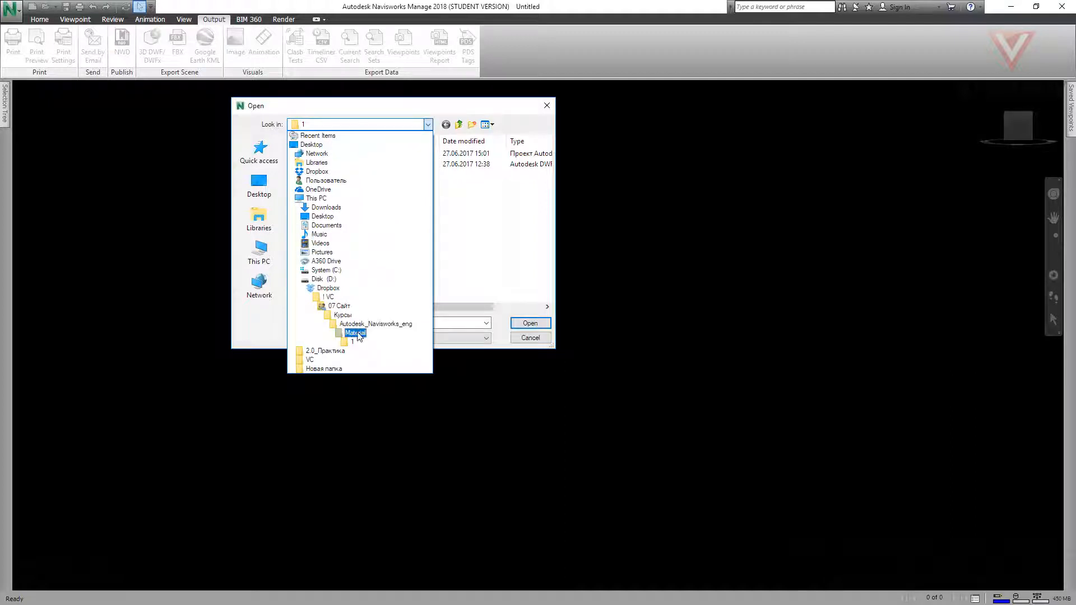
pyautogui.doubleClick(354, 333)
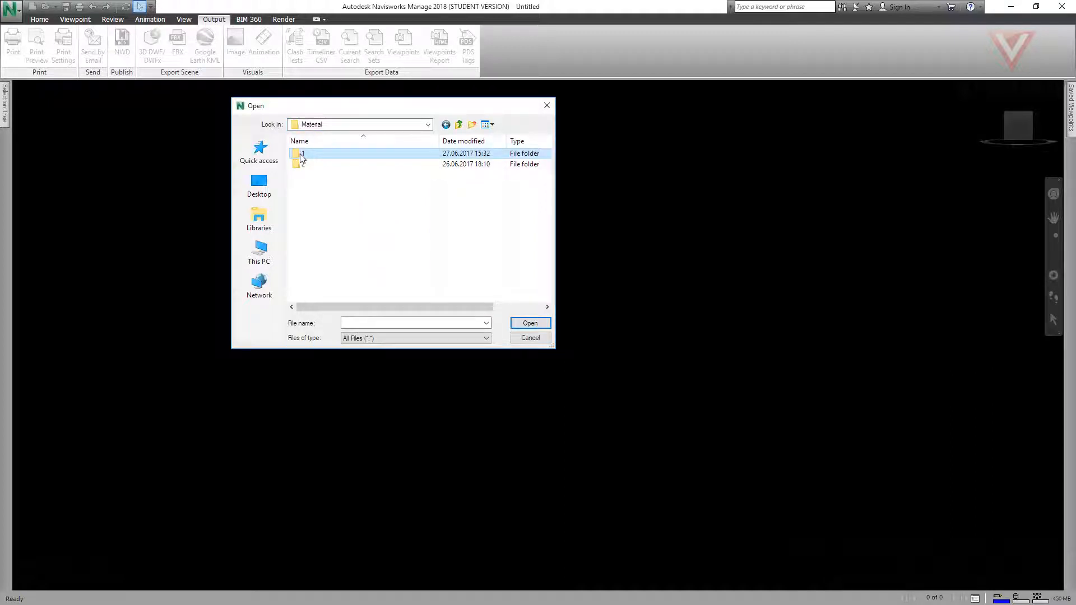
pyautogui.doubleClick(298, 153)
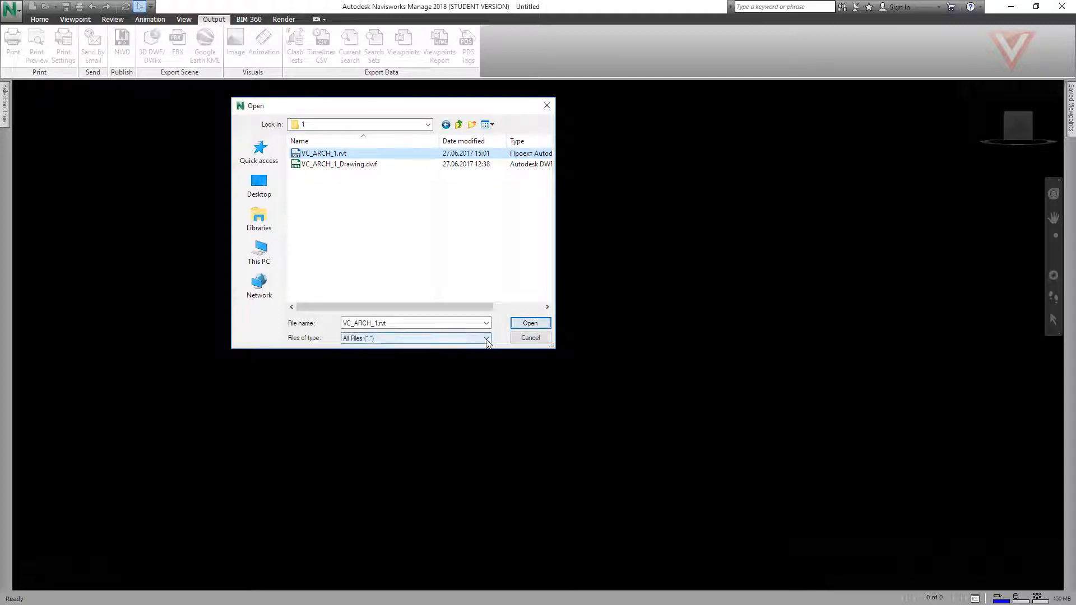
pyautogui.click(485, 337)
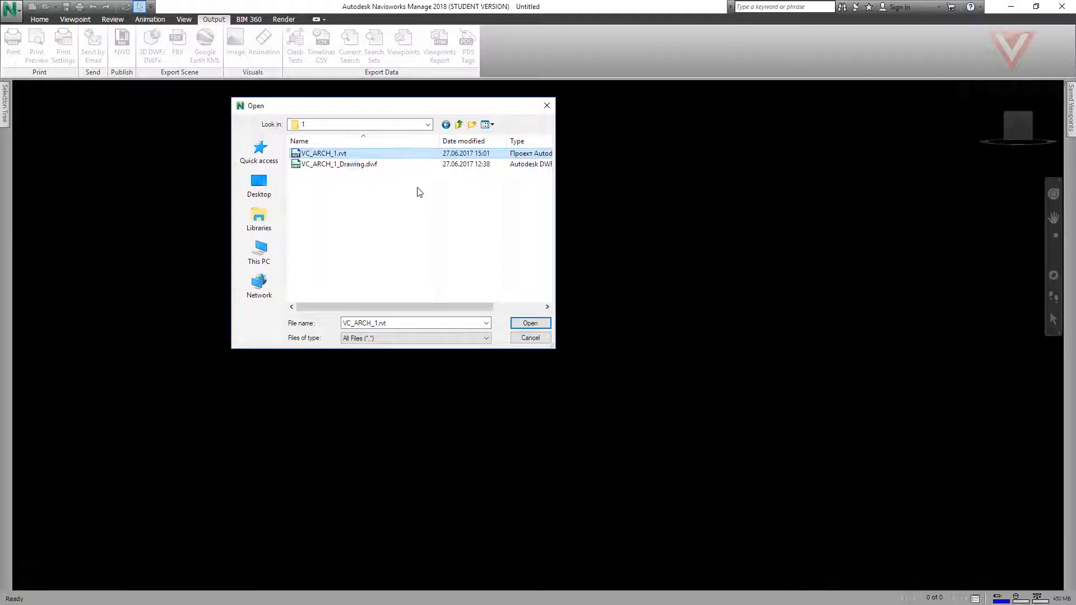
pyautogui.click(530, 323)
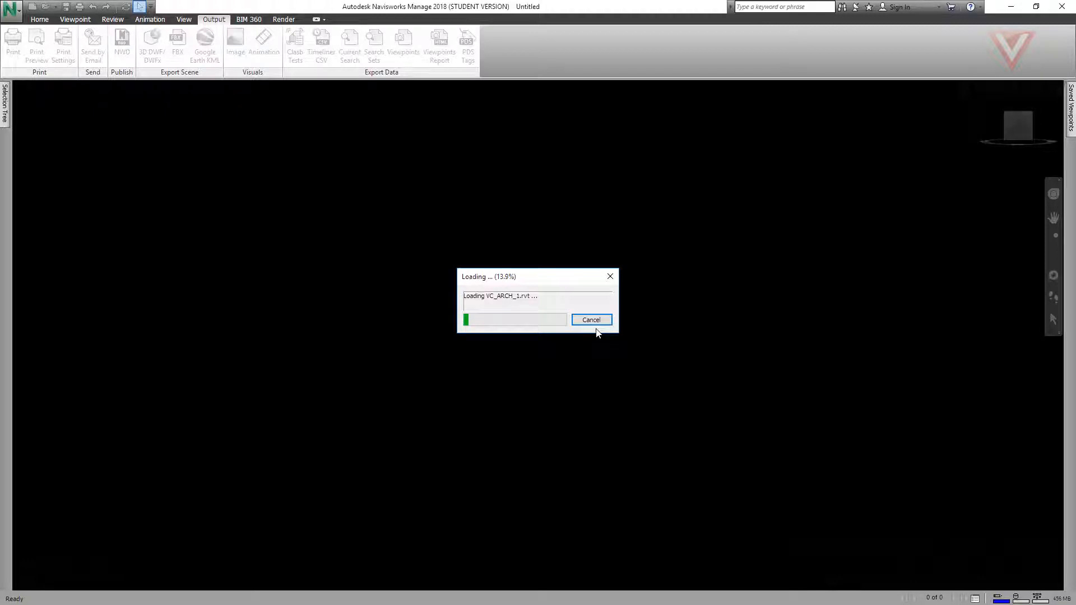
# - Let the model finish loading, then show its folder in File Explorer with the new VC_ARCH_1.nwc cache
pyautogui.click(590, 319)
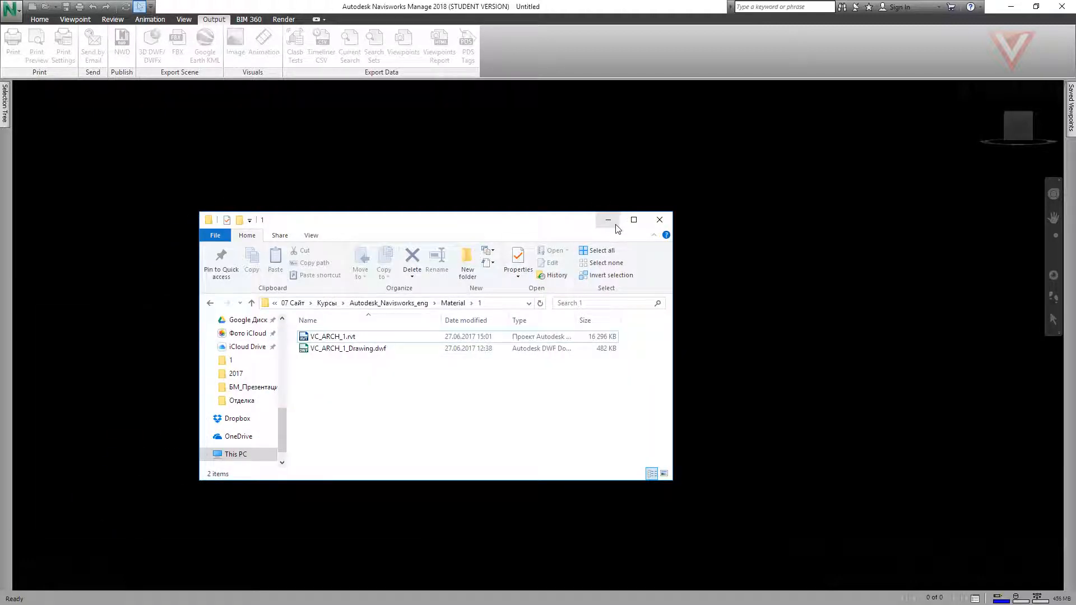
pyautogui.doubleClick(332, 336)
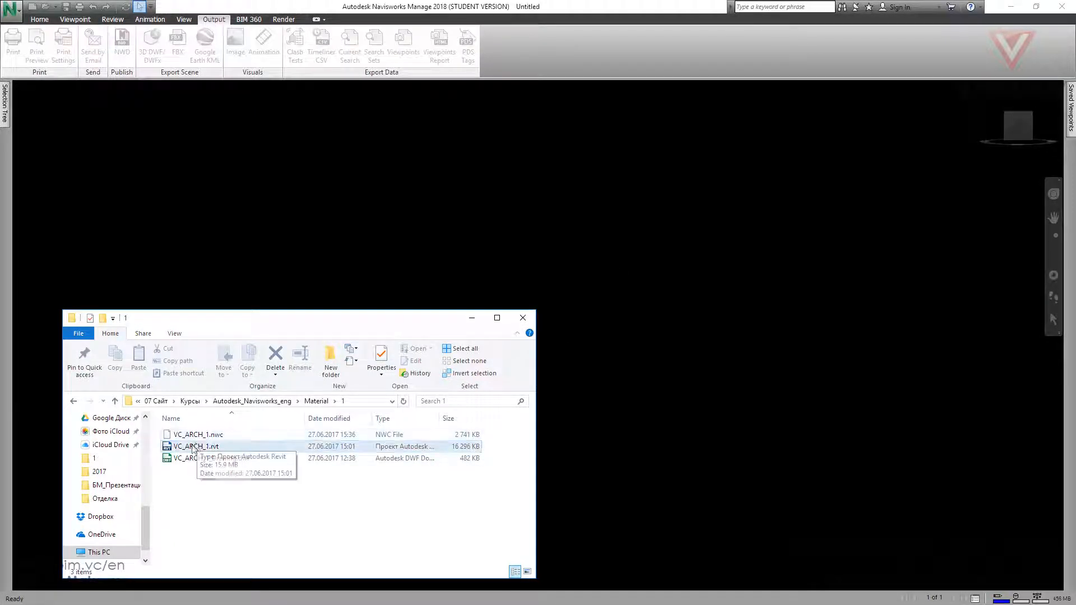
pyautogui.doubleClick(195, 446)
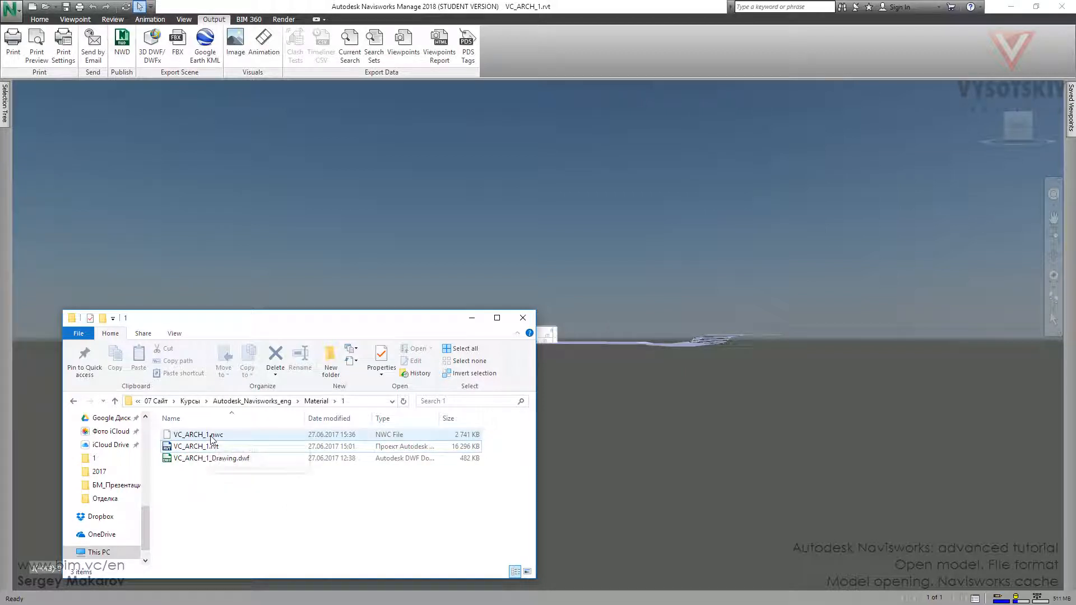
pyautogui.click(195, 446)
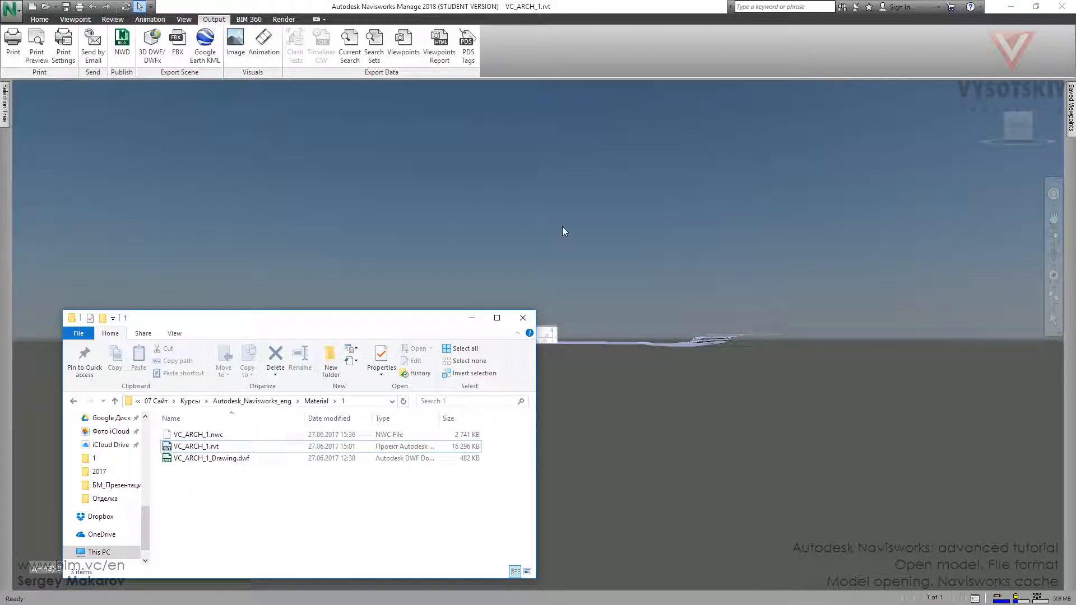
pyautogui.moveTo(460, 429)
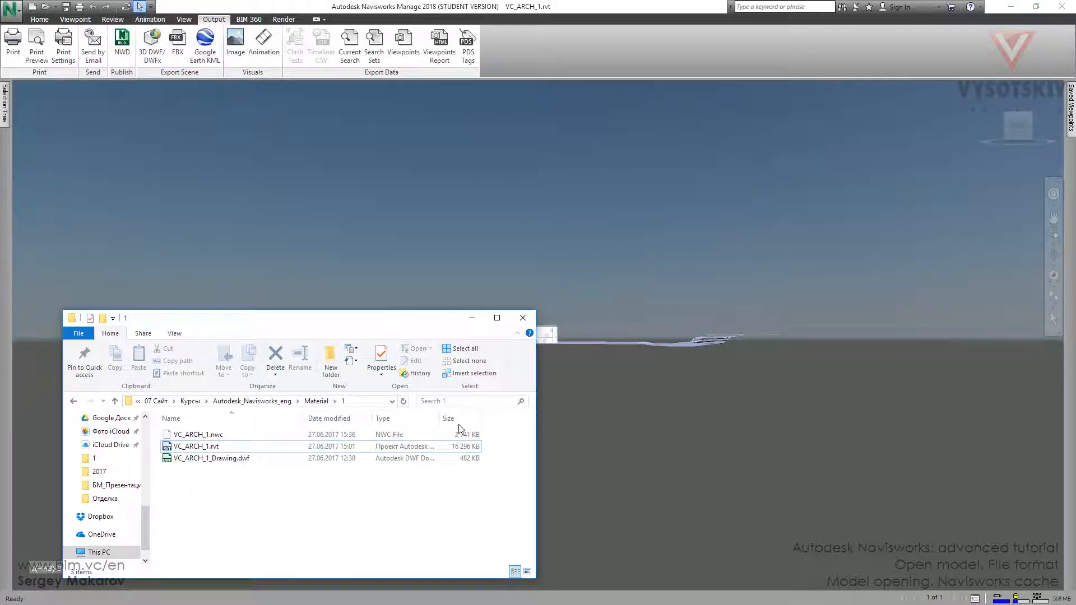
pyautogui.moveTo(209, 434)
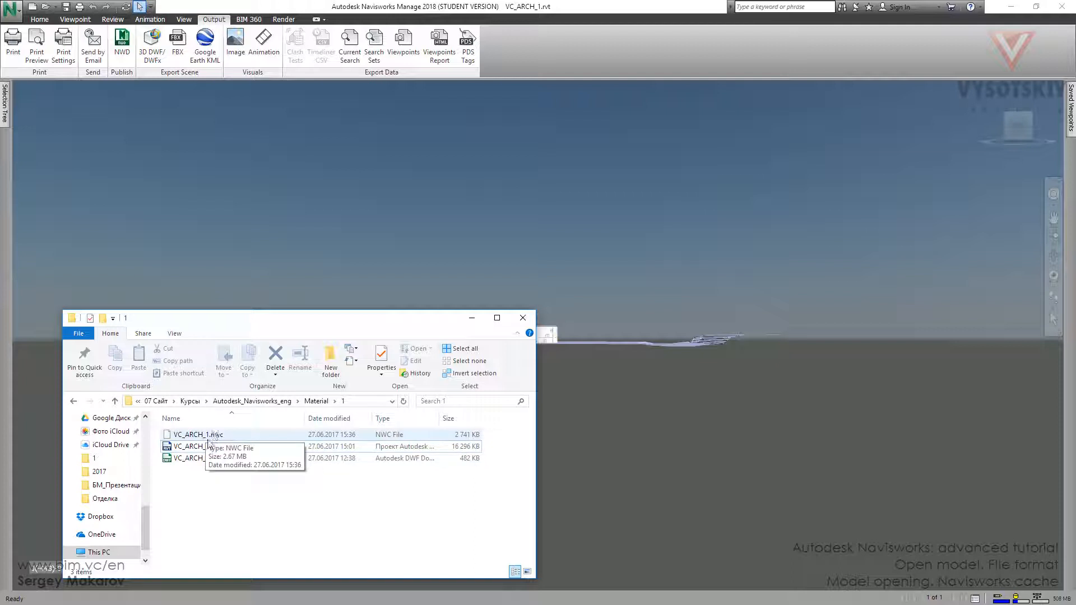
pyautogui.moveTo(249, 442)
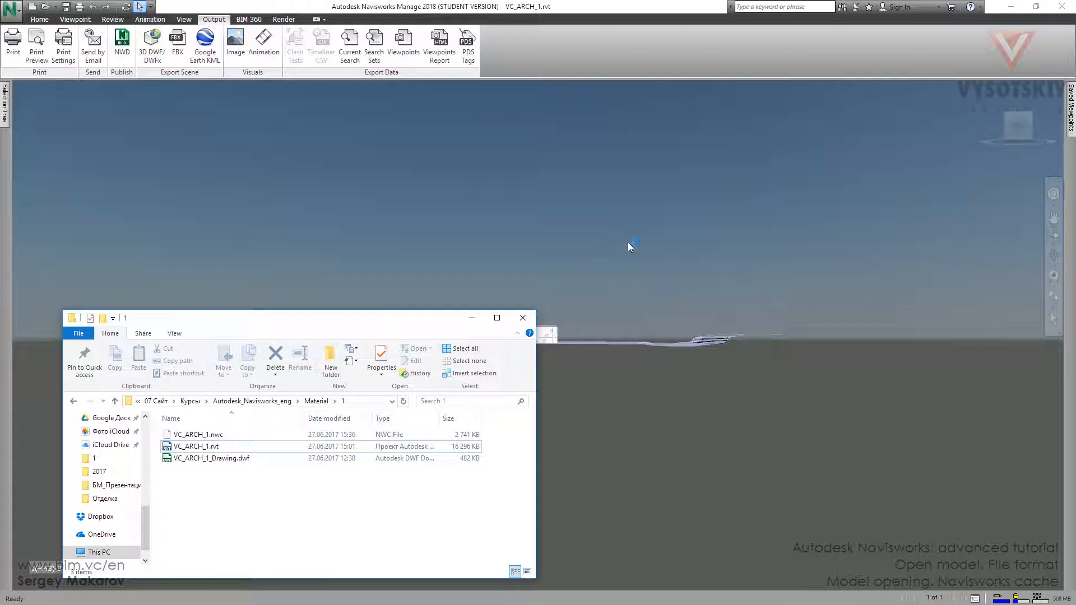
pyautogui.moveTo(692, 287)
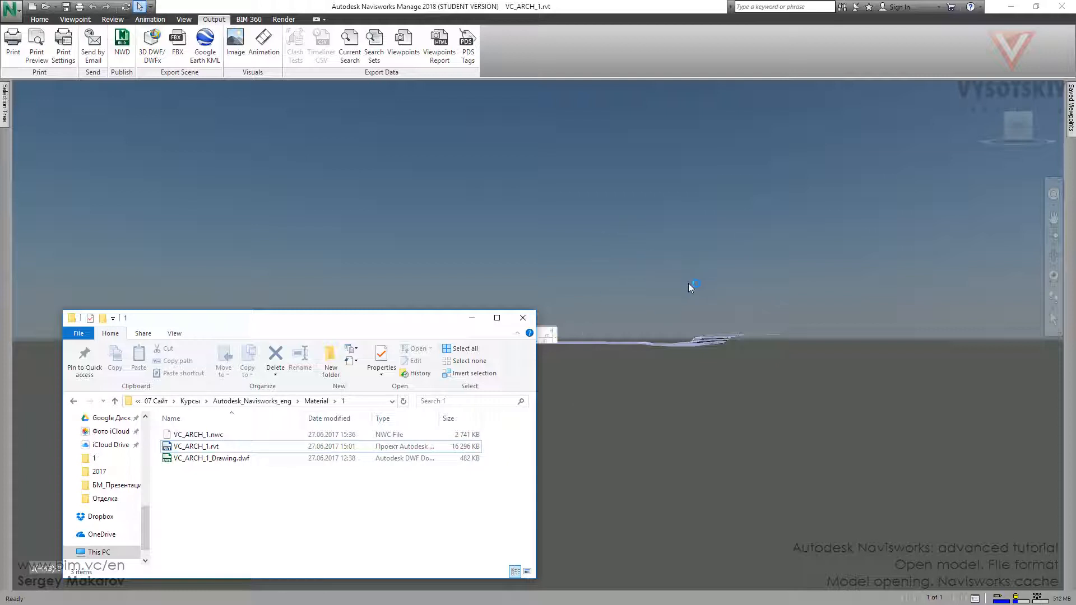
pyautogui.click(198, 433)
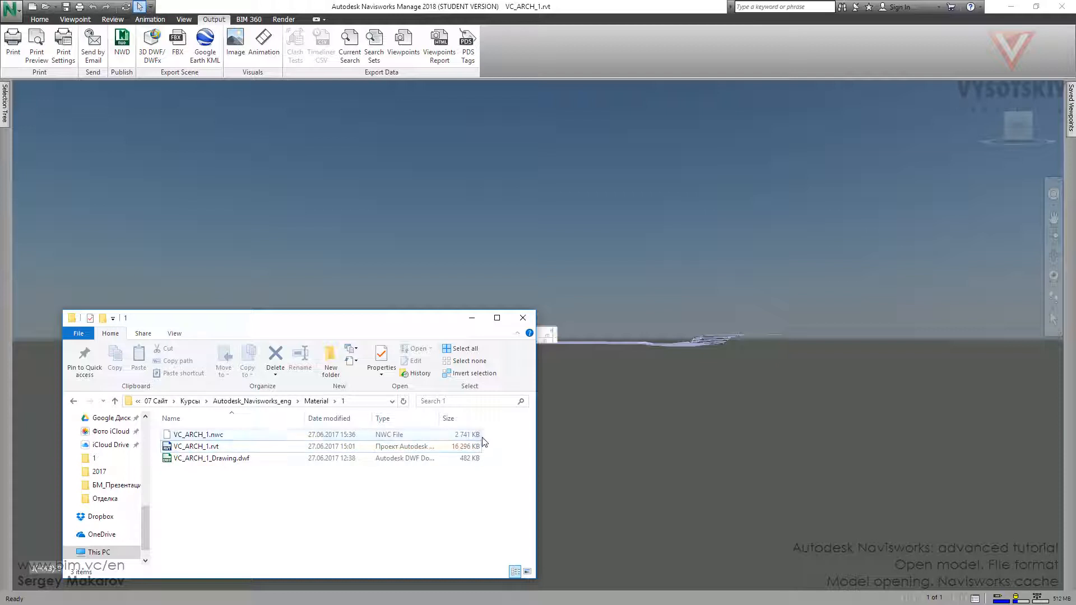
pyautogui.click(195, 446)
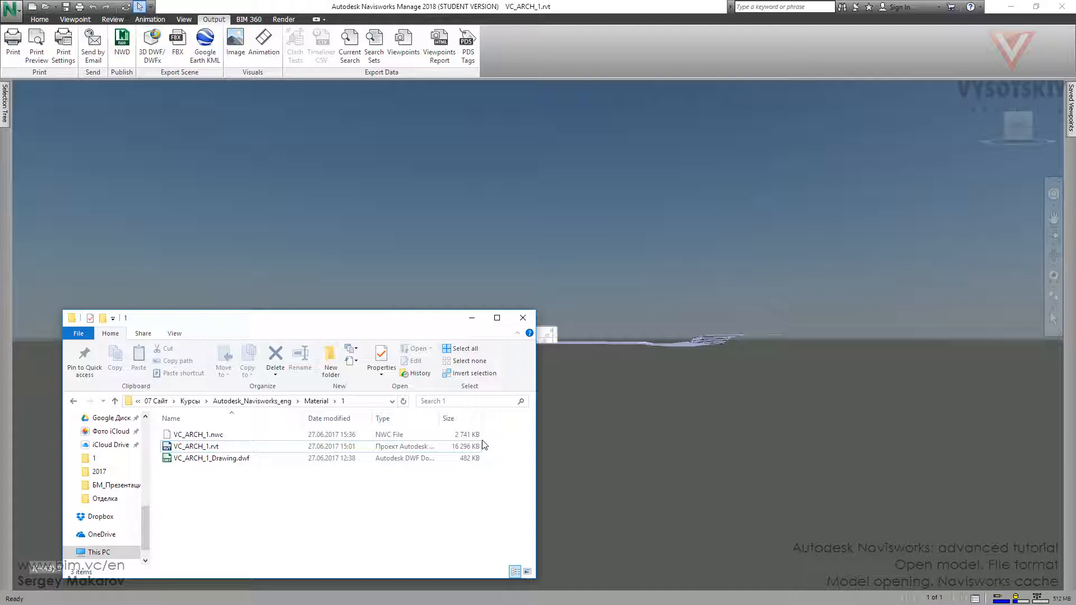